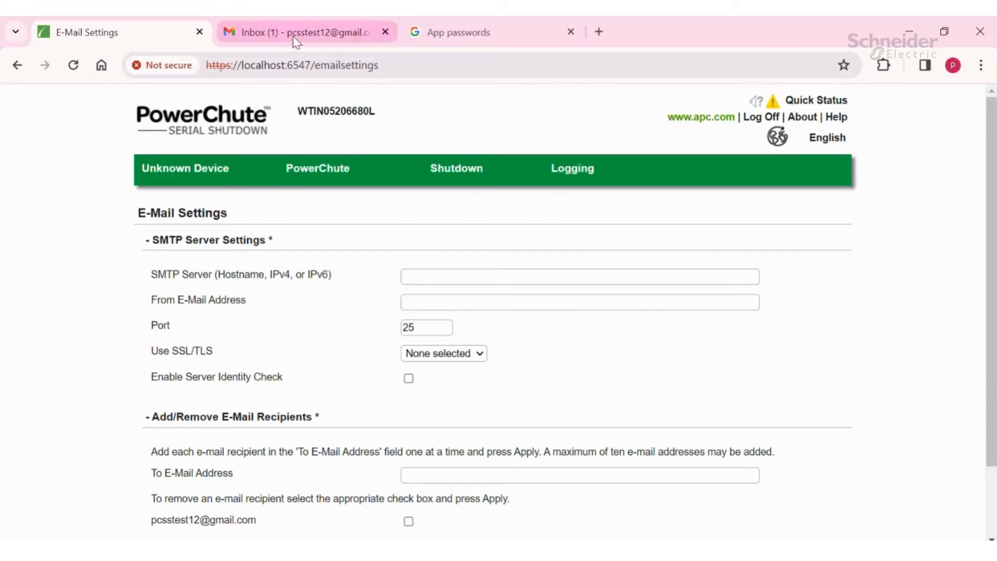
# From the Gmail inbox, open 'Manage your Google Account' for the signed-in account
pyautogui.click(299, 33)
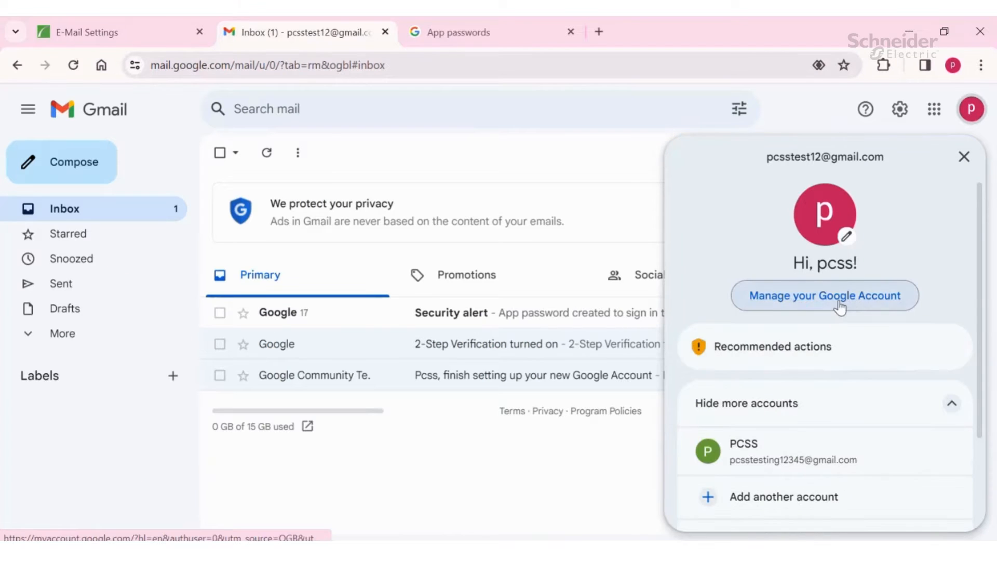
pyautogui.click(825, 295)
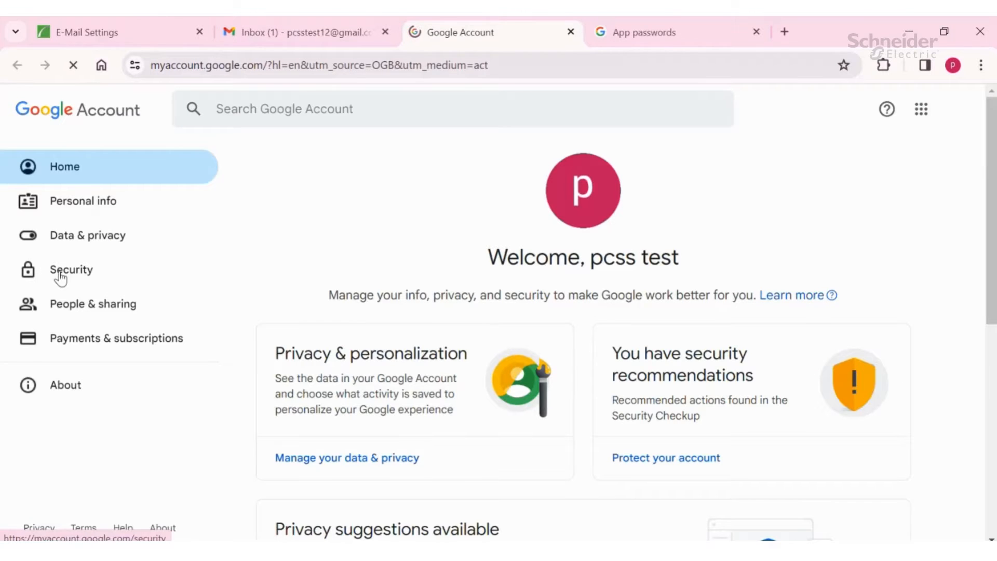
# Go to Security, search 'app pa', and open the App passwords page
pyautogui.click(71, 270)
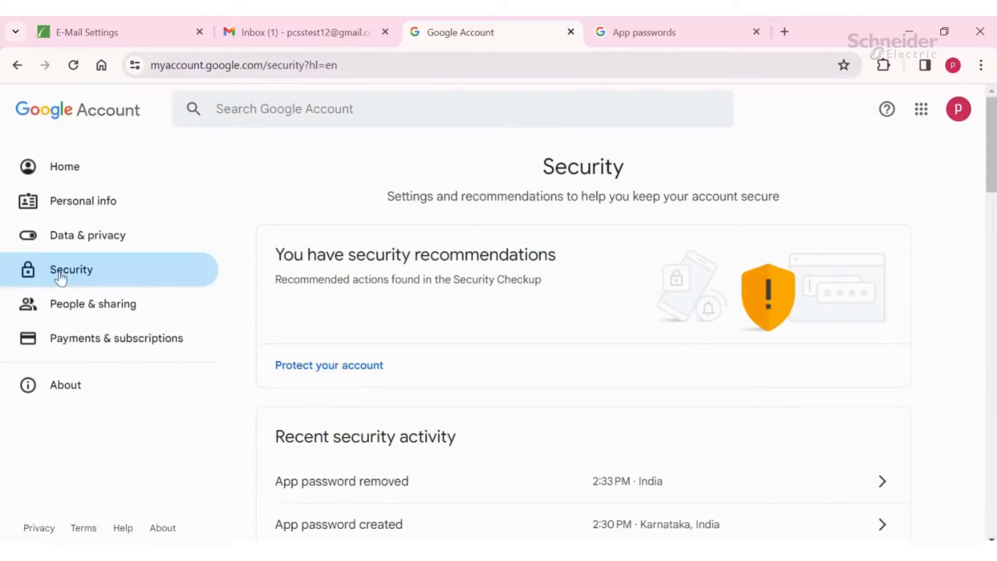
pyautogui.scroll(-3)
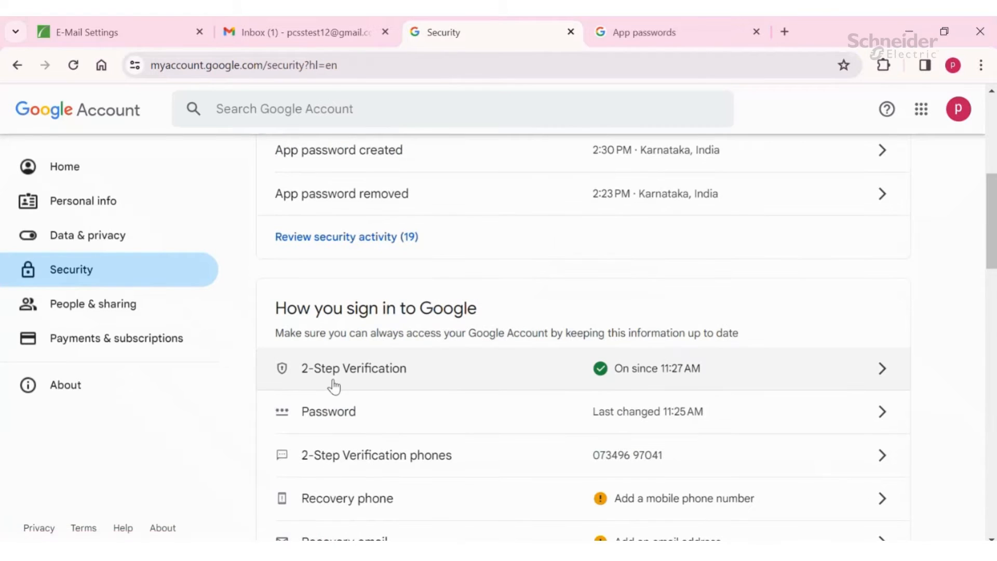
pyautogui.moveTo(447, 379)
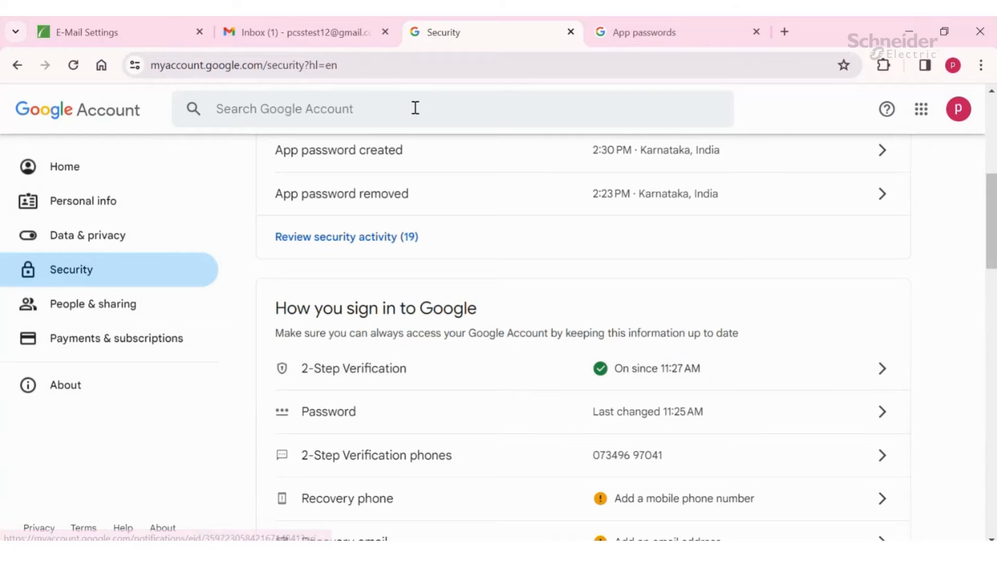
pyautogui.write('app password')
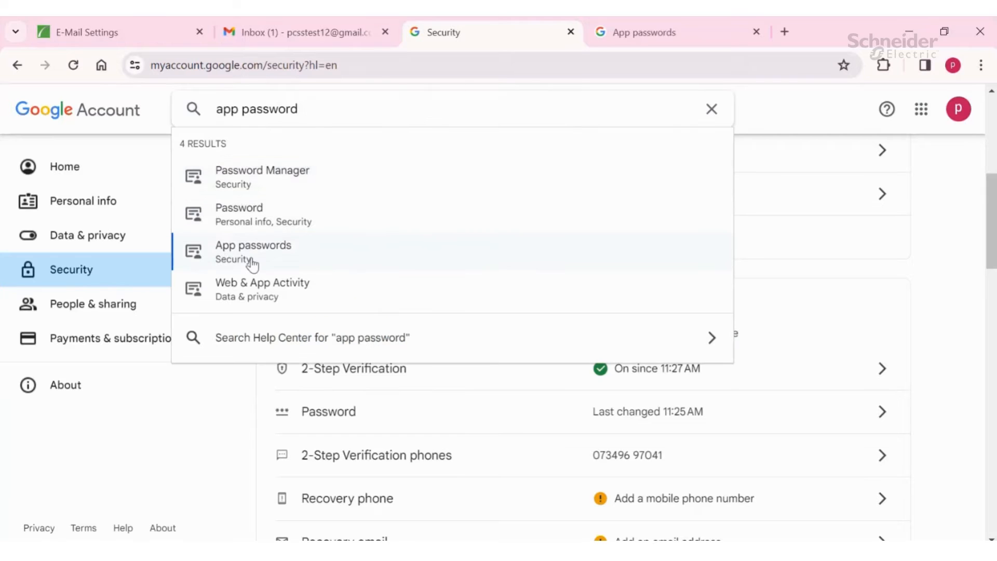
pyautogui.click(253, 252)
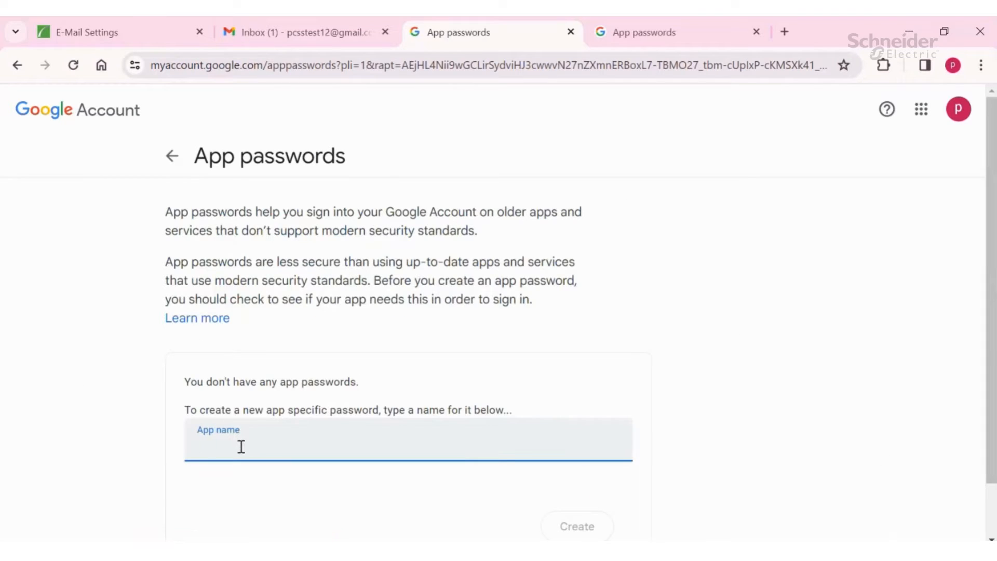
# Create an app password named PCSS, select the generated password, and dismiss the notice
pyautogui.write('PCSS')
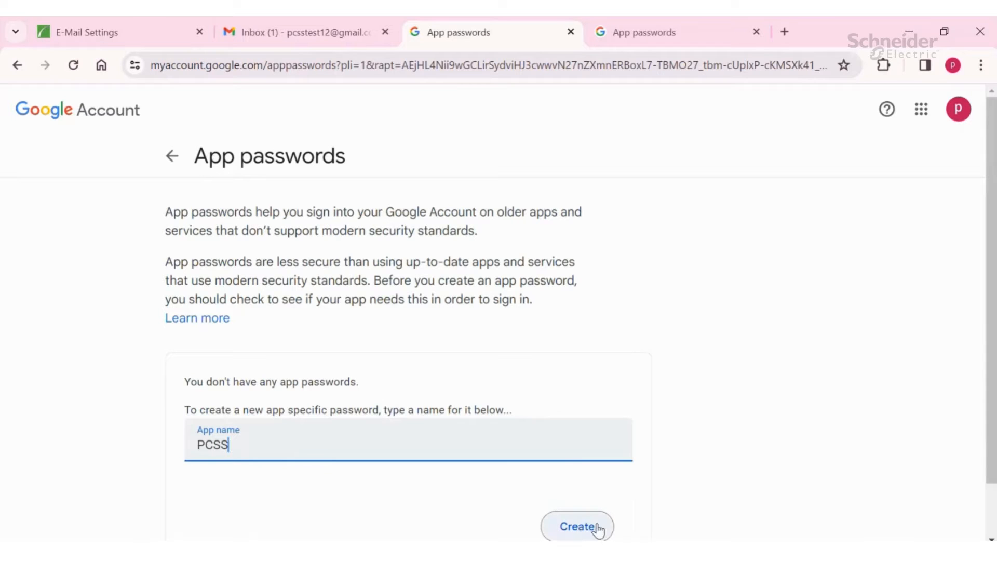
pyautogui.click(577, 527)
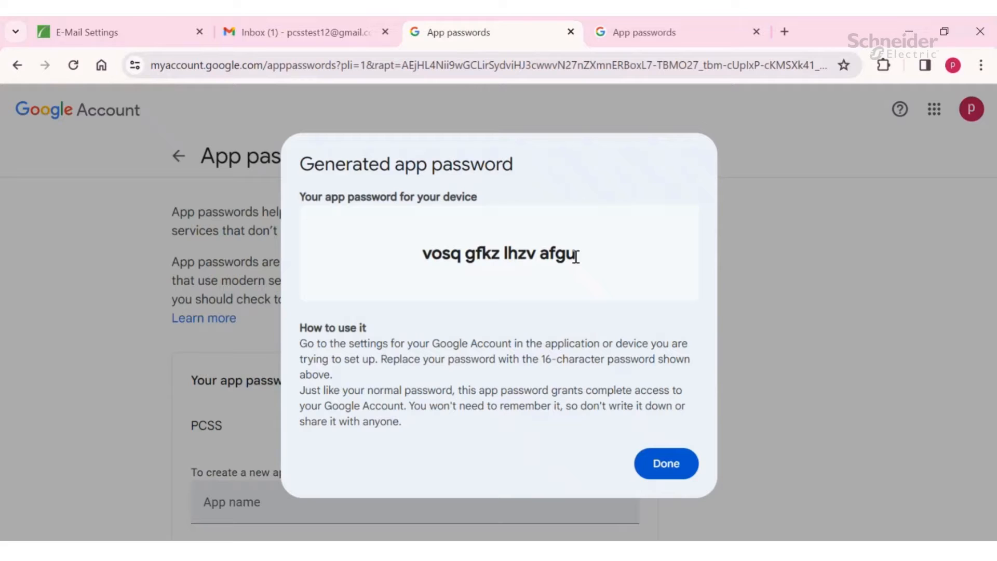
pyautogui.tripleClick(499, 254)
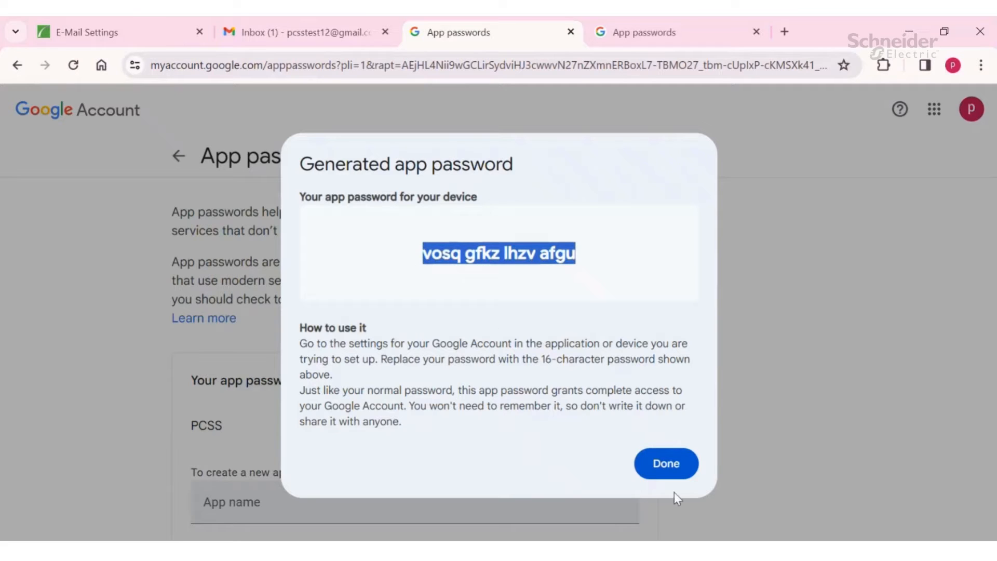
pyautogui.click(665, 463)
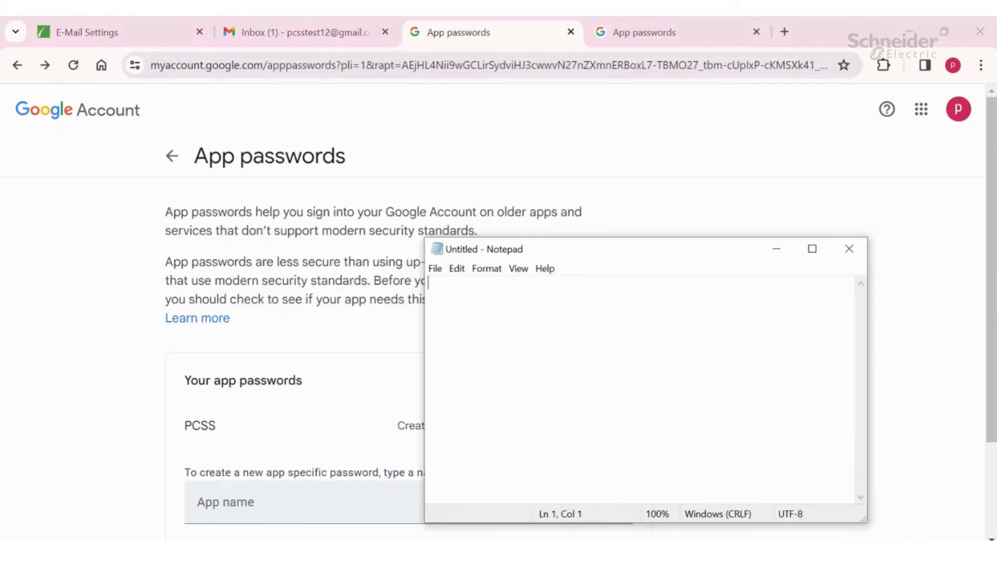
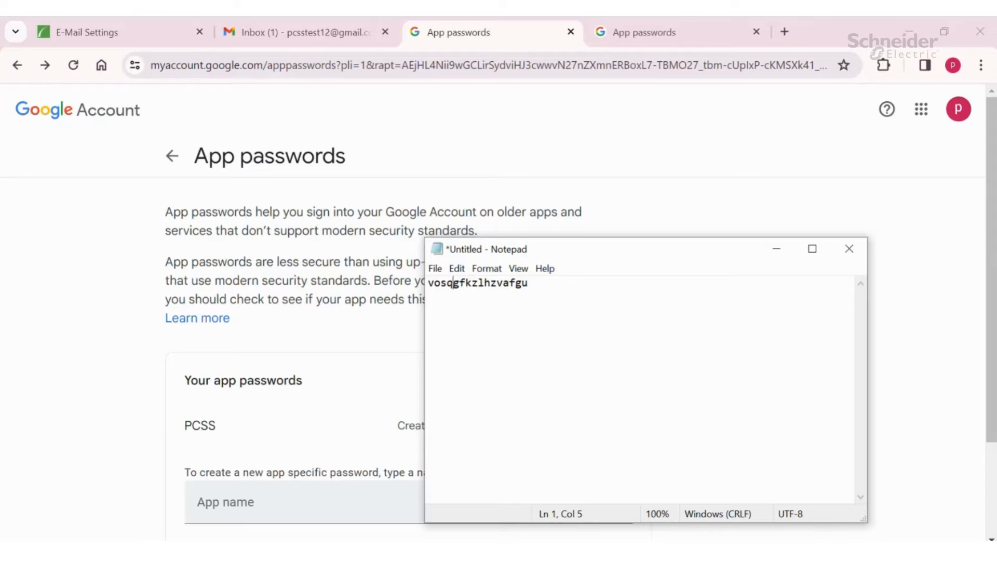
# Enter the app password in Notepad as one space-free string and select it
pyautogui.moveTo(464, 282); pyautogui.dragTo(529, 282)
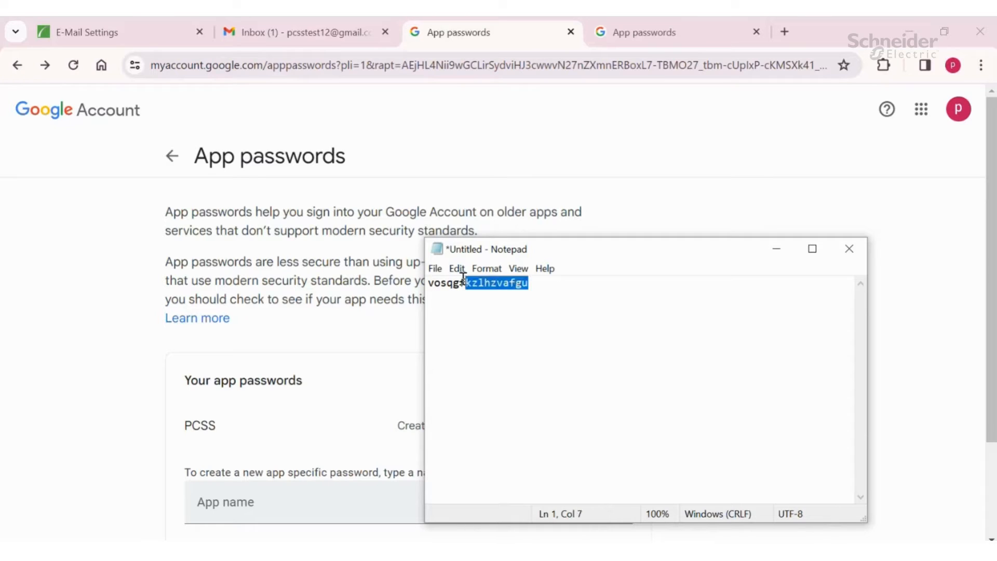
pyautogui.press('ctrl+a')
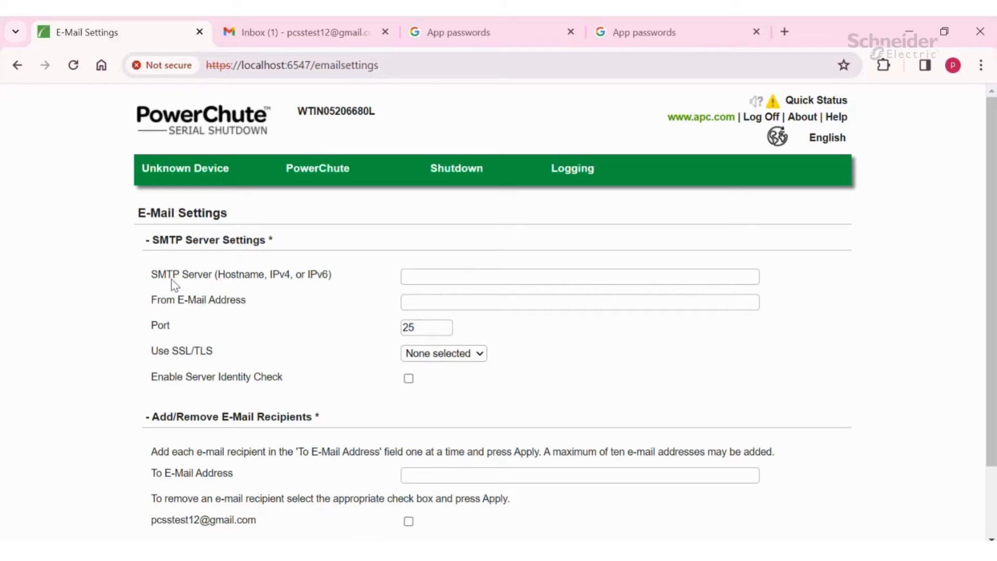
pyautogui.write('s')
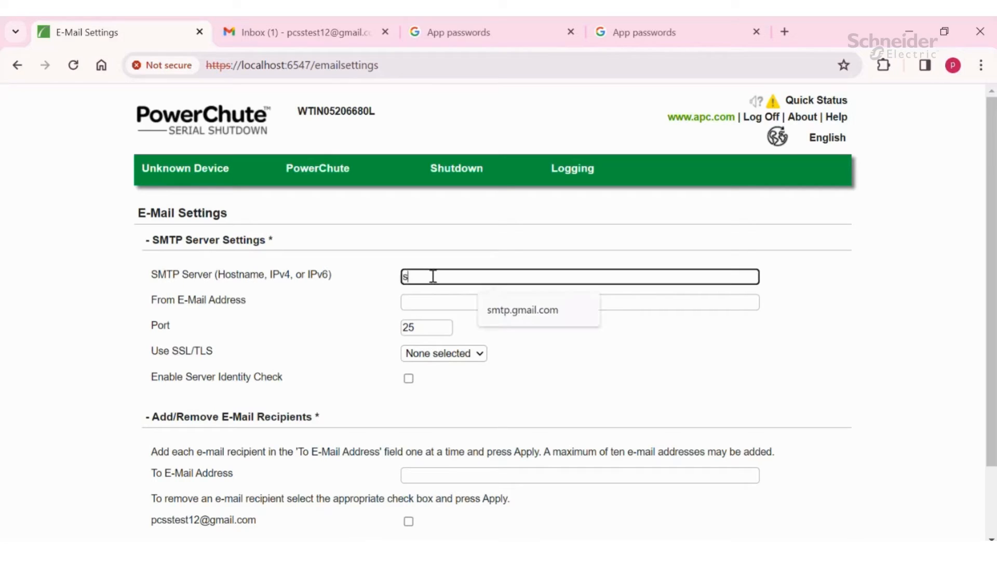
pyautogui.click(522, 310)
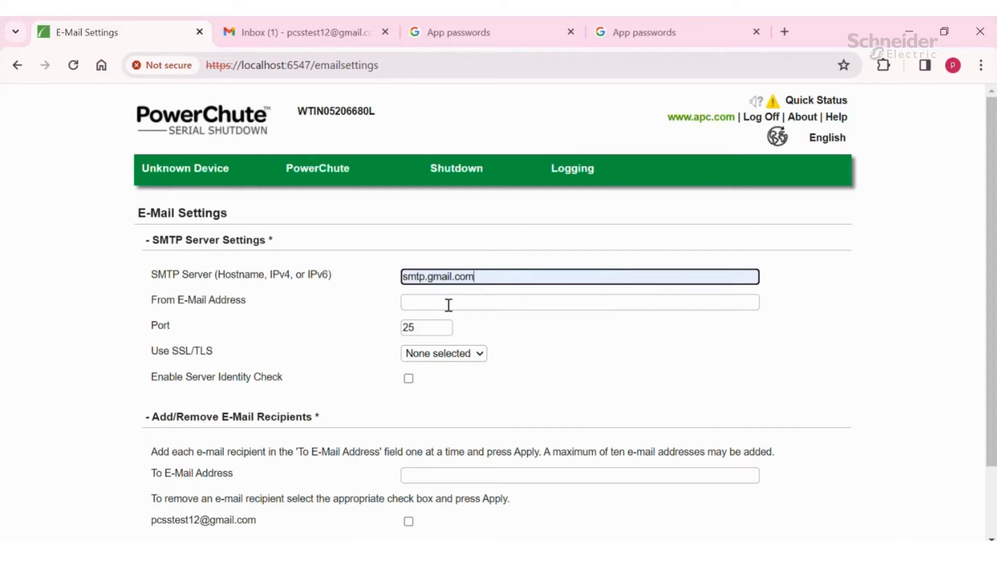
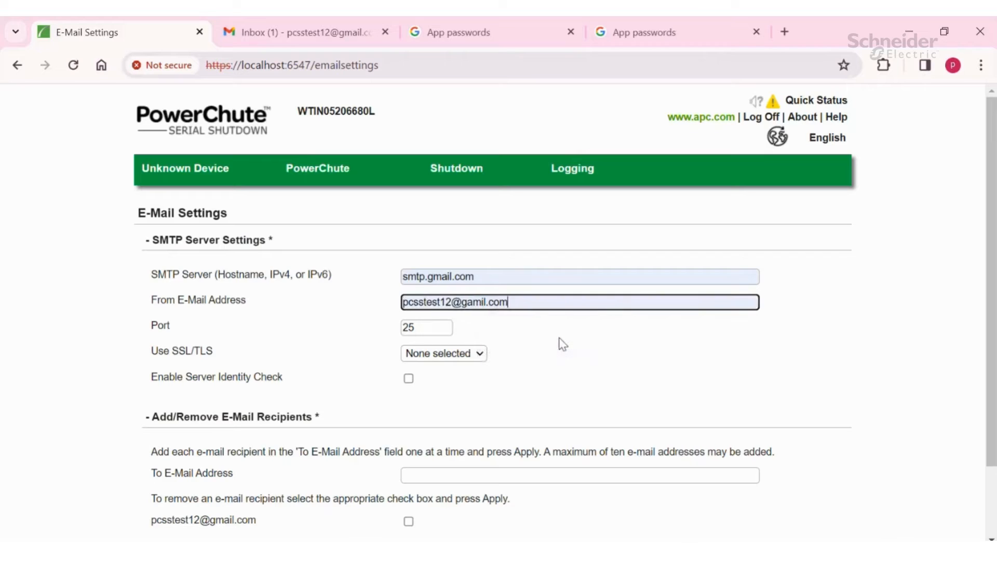
pyautogui.click(427, 327)
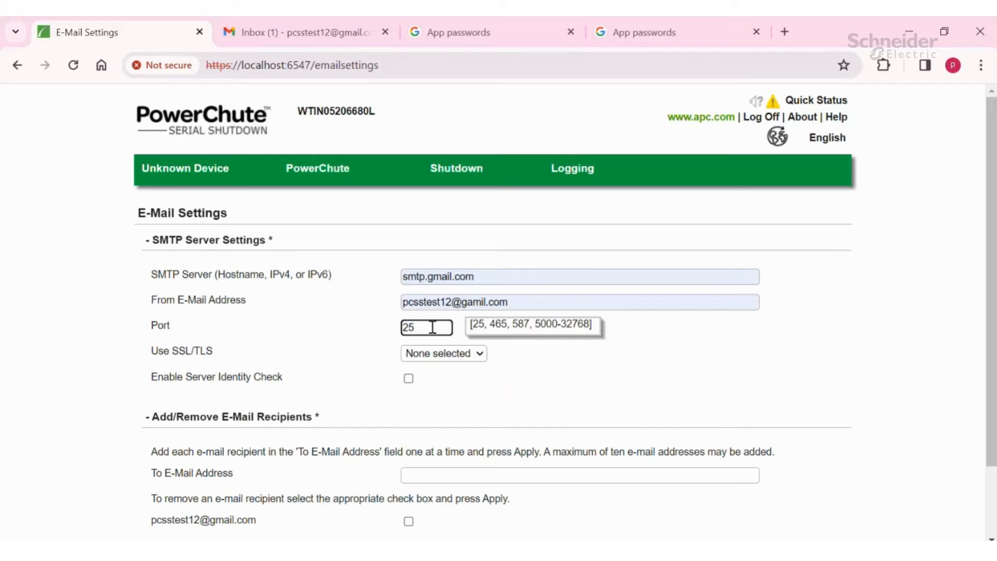
pyautogui.press('Backspace')
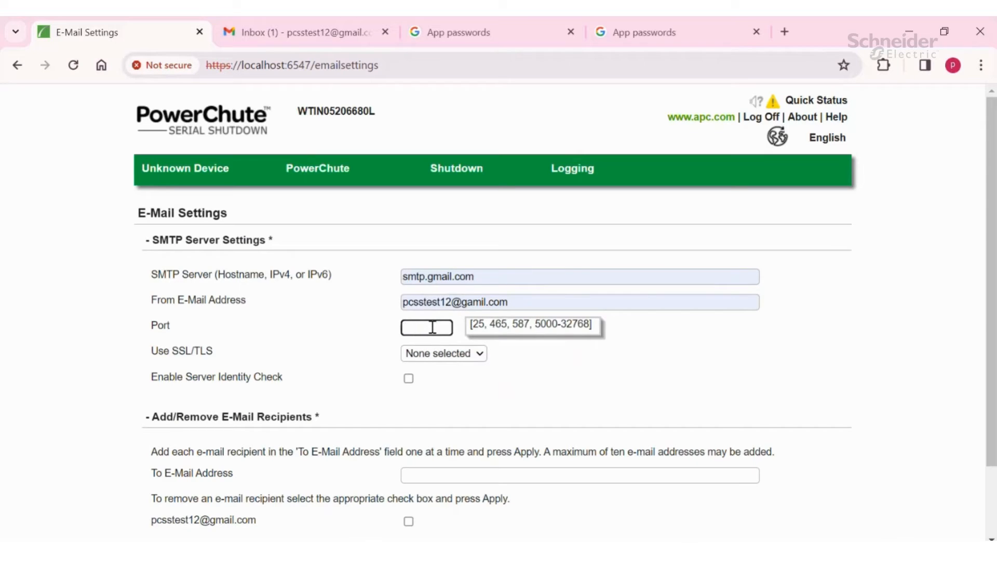
pyautogui.write('587')
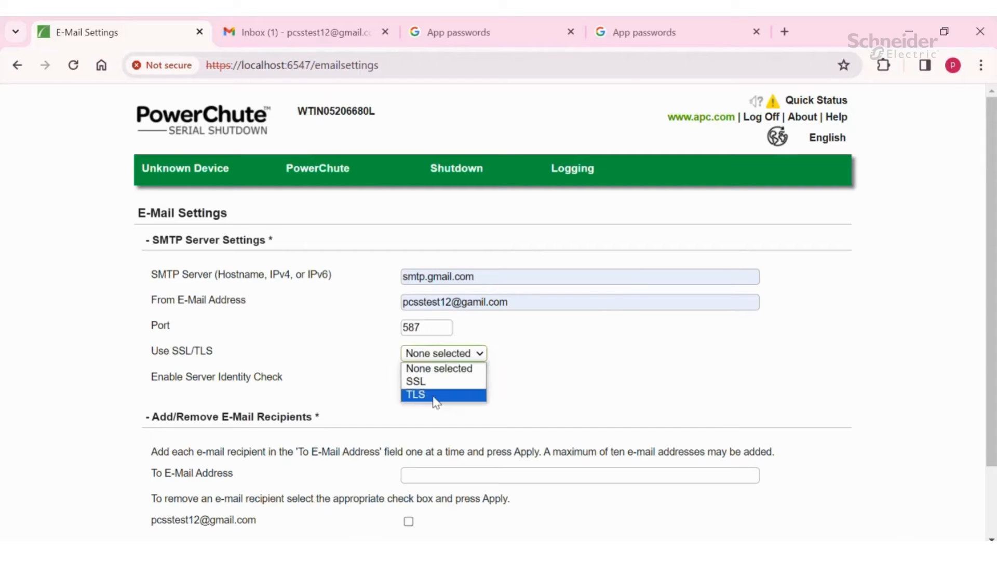
# Choose TLS encryption and enable the server identity check
pyautogui.click(415, 394)
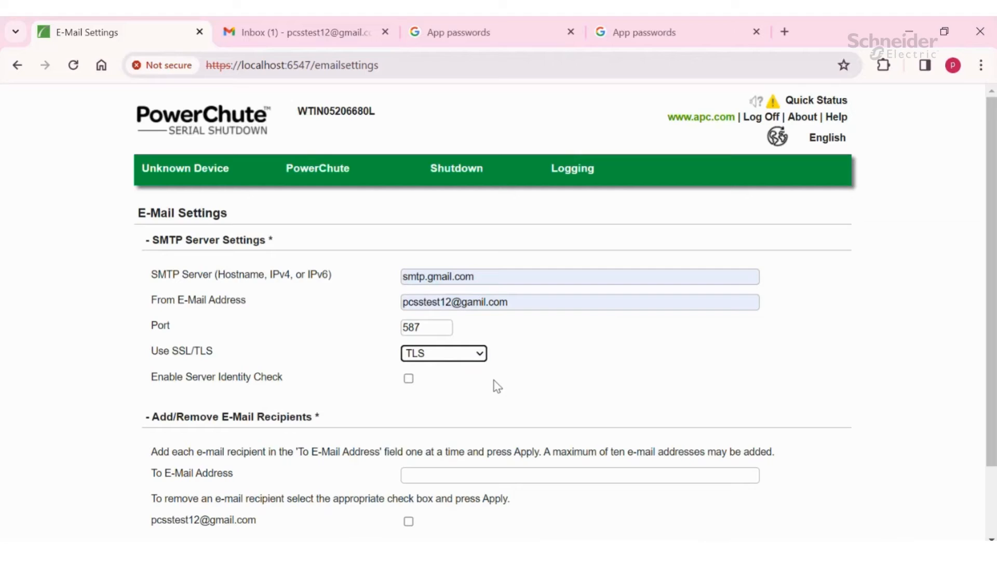
pyautogui.click(427, 327)
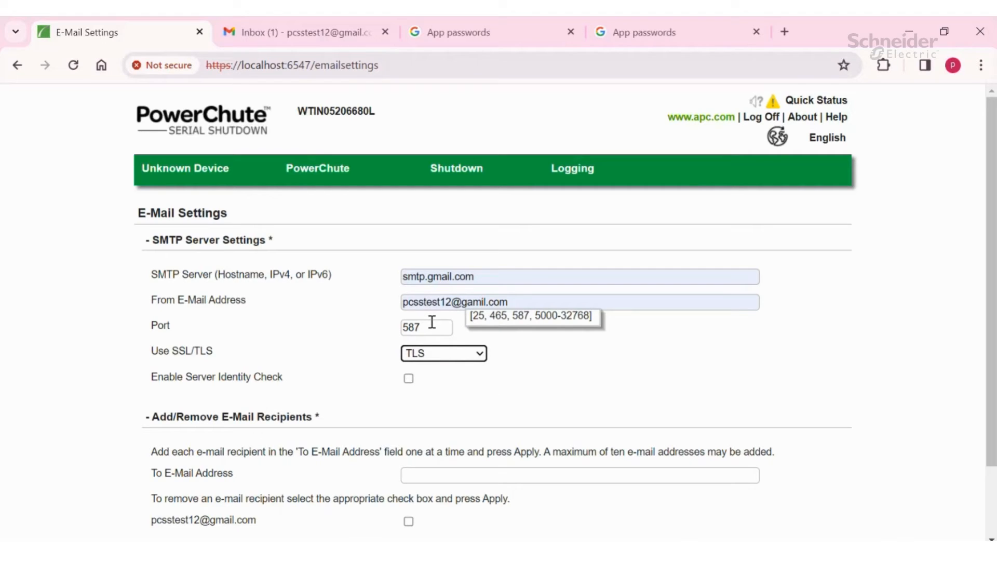
pyautogui.click(407, 378)
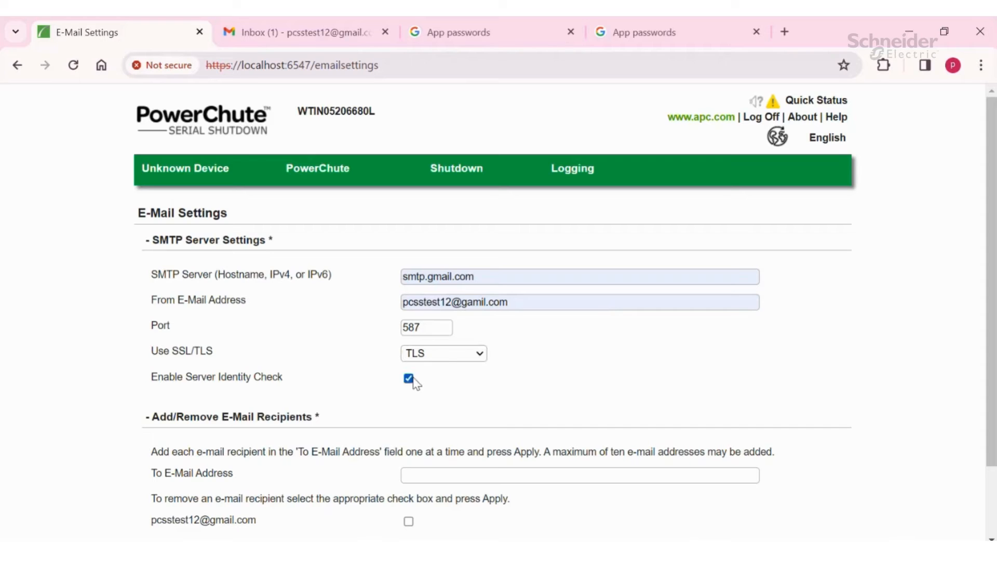
pyautogui.scroll(-3)
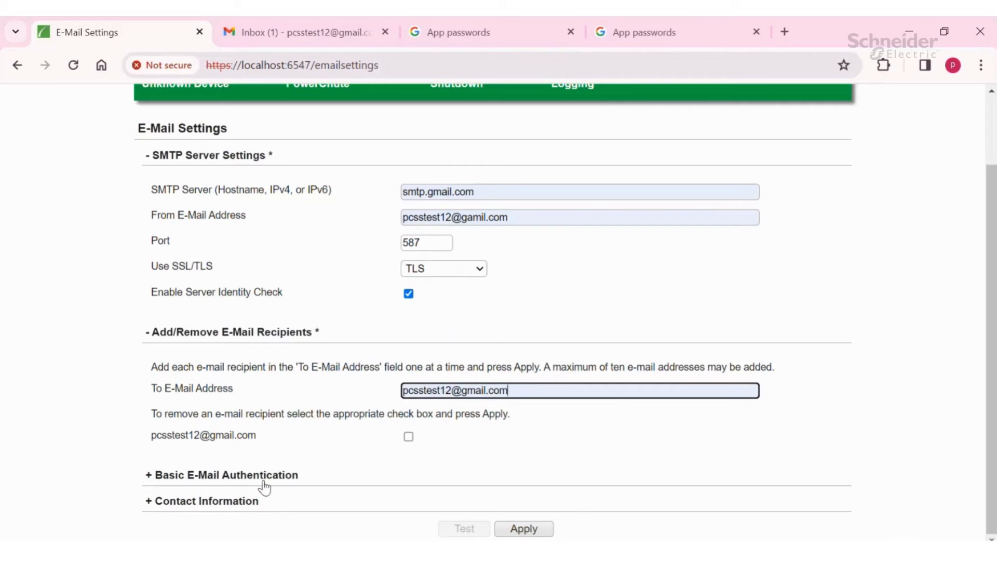
# Enable basic authentication with the Gmail username and app password, then apply the settings
pyautogui.click(222, 475)
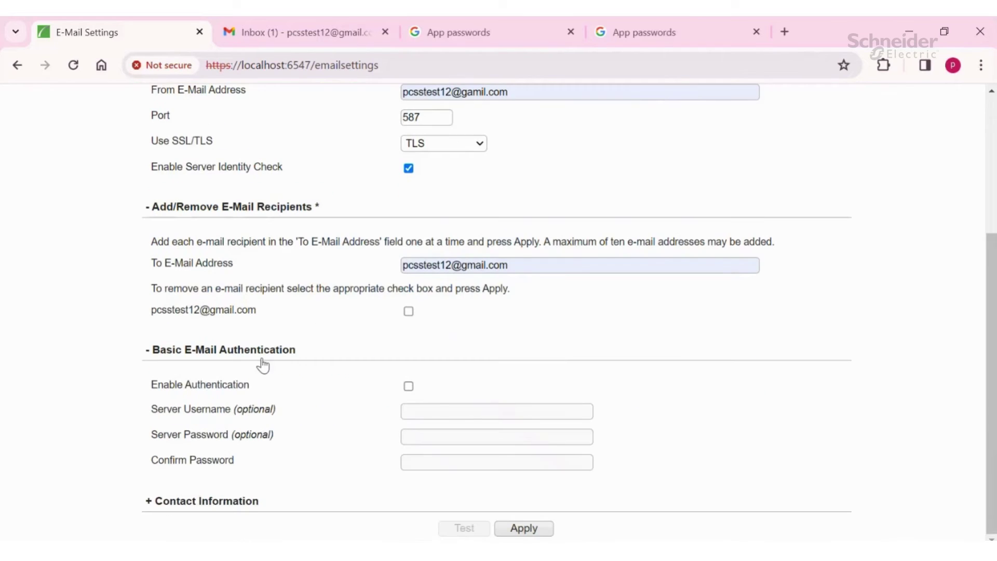
pyautogui.click(407, 386)
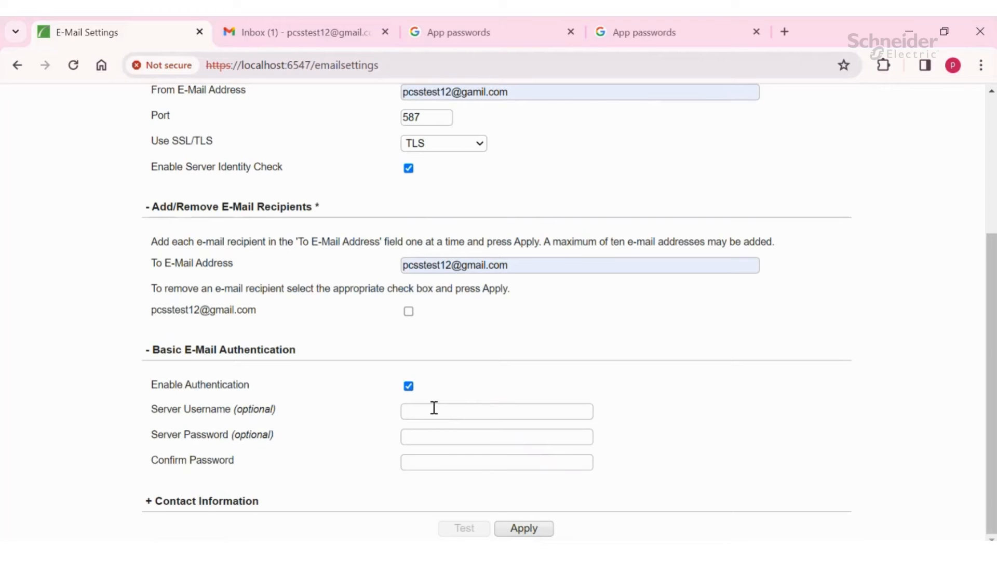
pyautogui.click(496, 411)
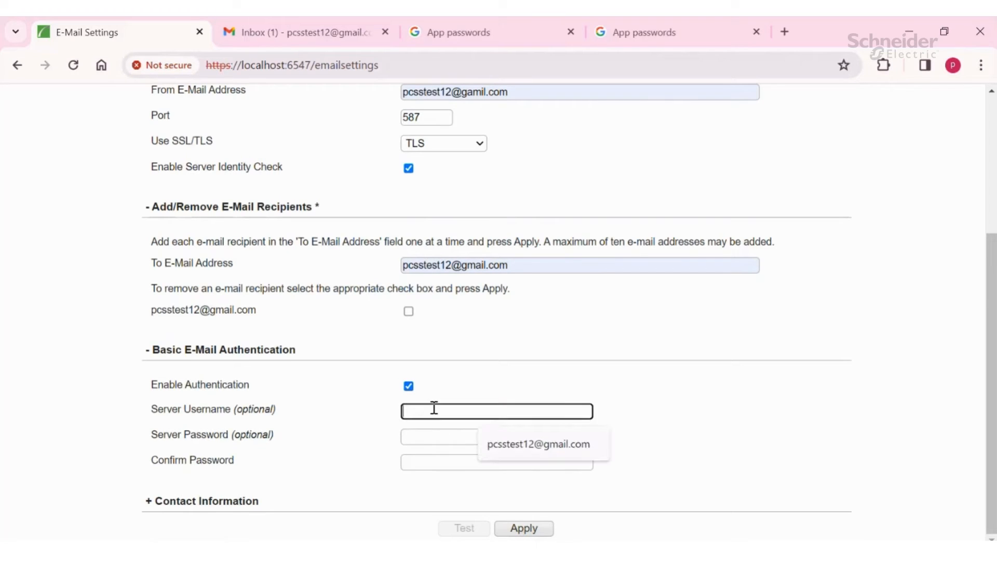
pyautogui.click(542, 443)
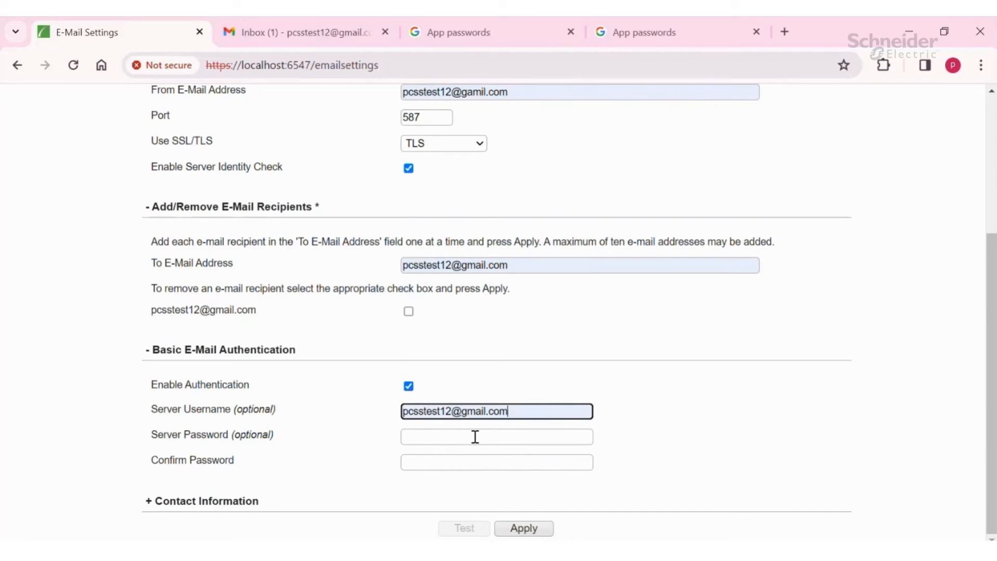
pyautogui.click(496, 436)
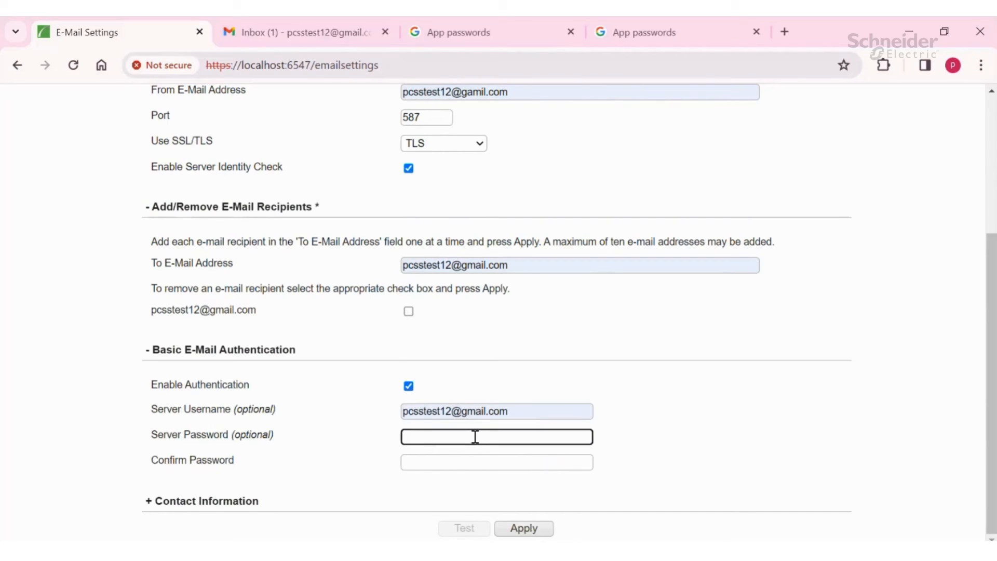
pyautogui.moveTo(601, 514)
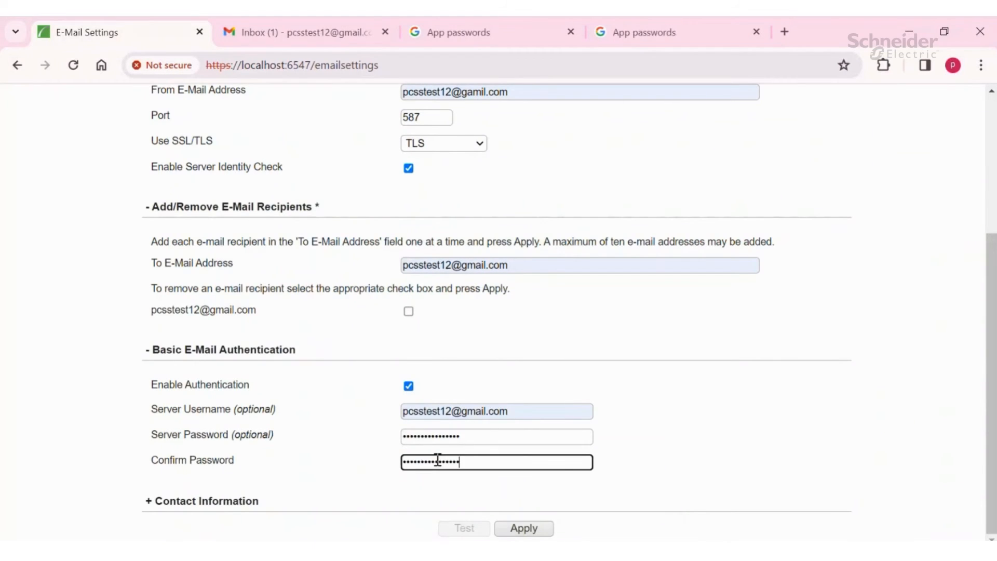
pyautogui.click(523, 528)
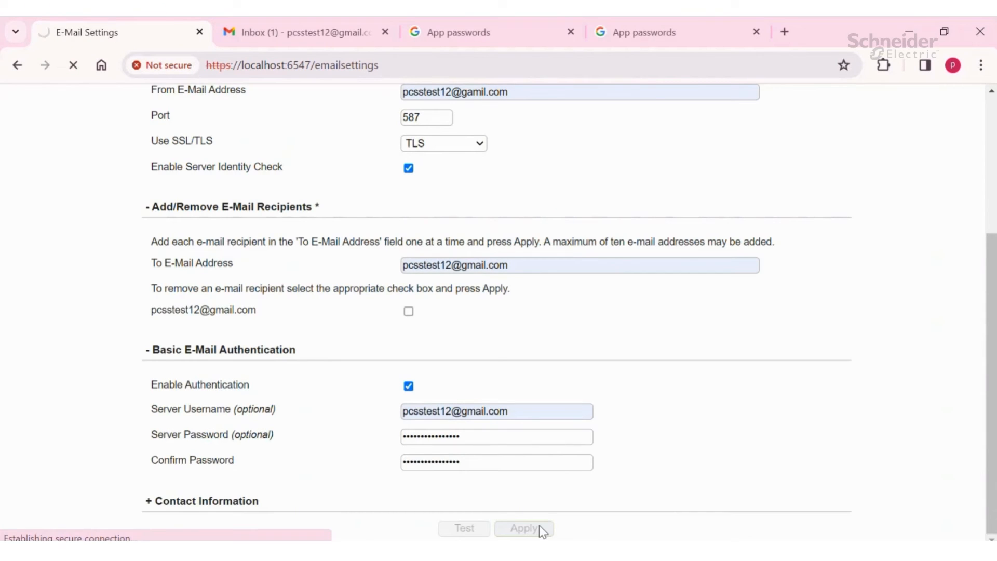
pyautogui.click(524, 528)
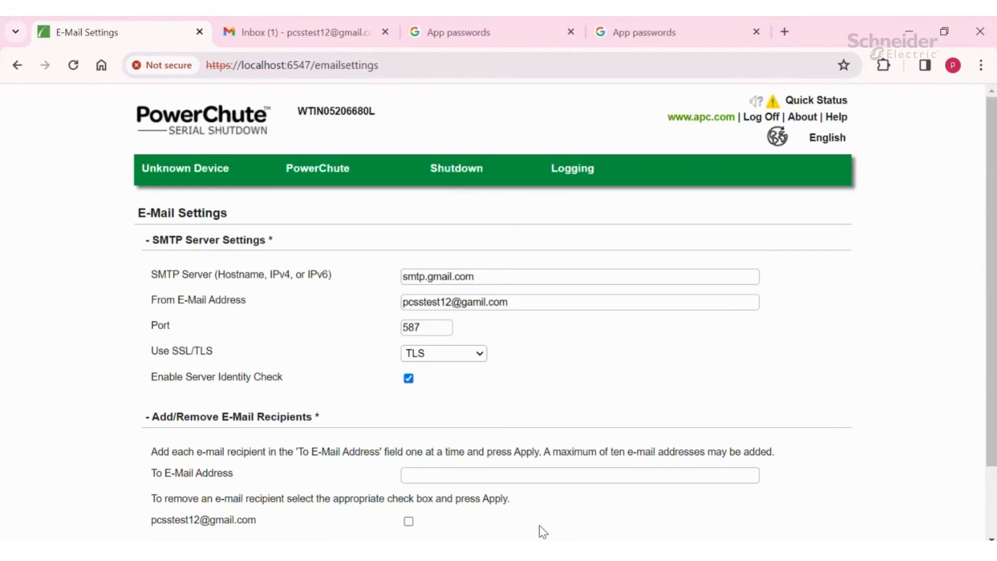
# Send a test e-mail from the bottom of the E-Mail Settings page
pyautogui.scroll(-3)
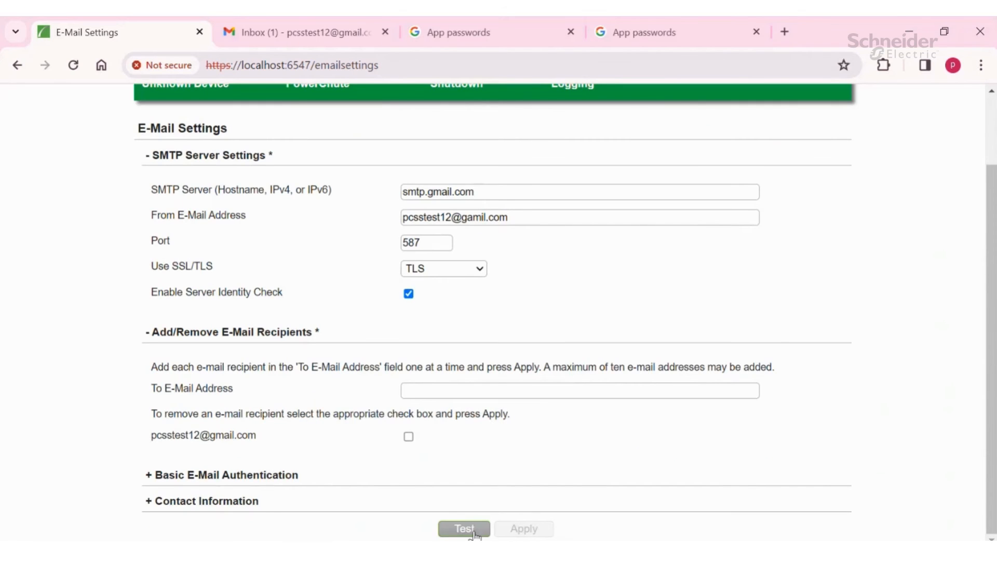
pyautogui.click(464, 529)
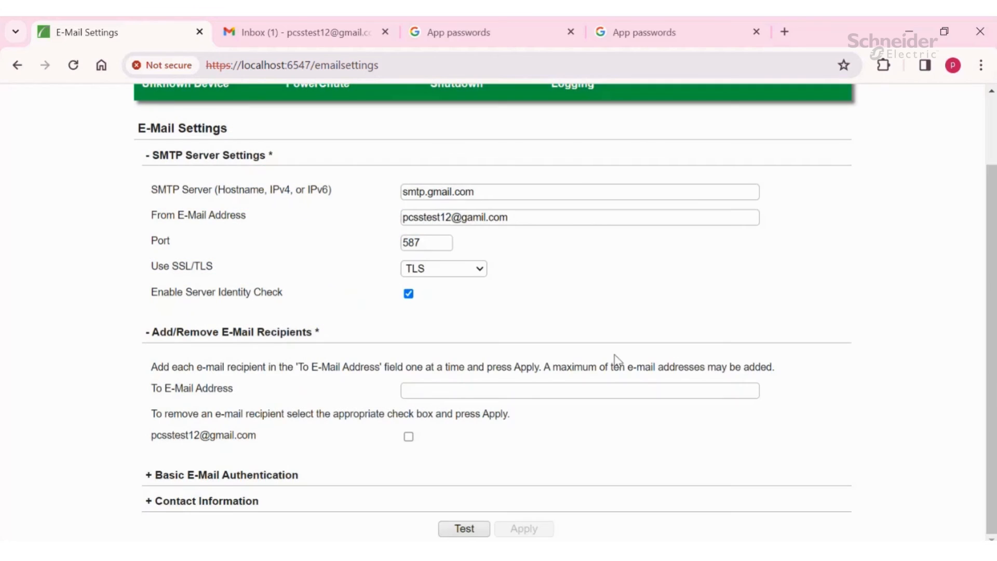
pyautogui.scroll(3)
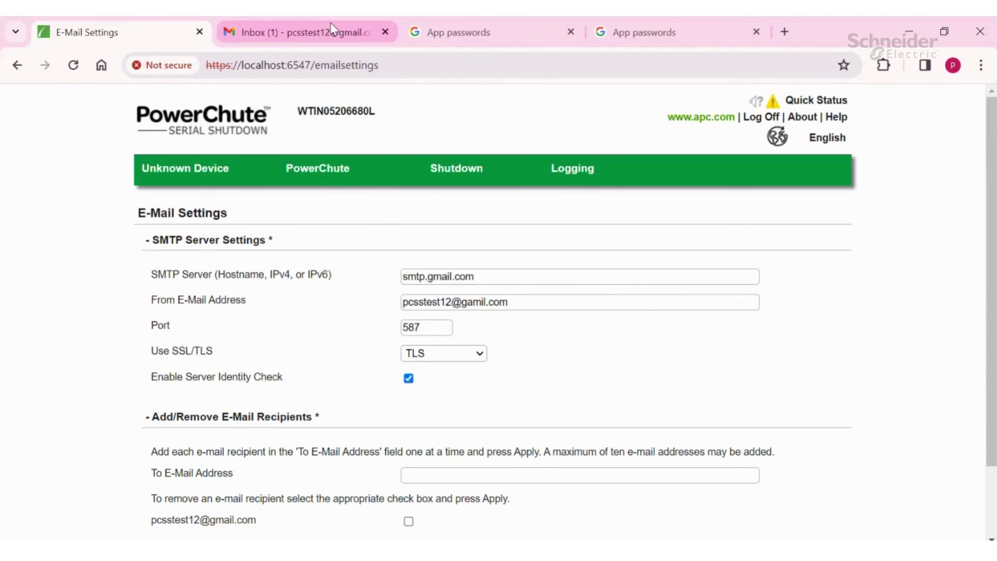
# Return to the Gmail inbox and reload it to confirm the test e-mail arrived
pyautogui.click(300, 32)
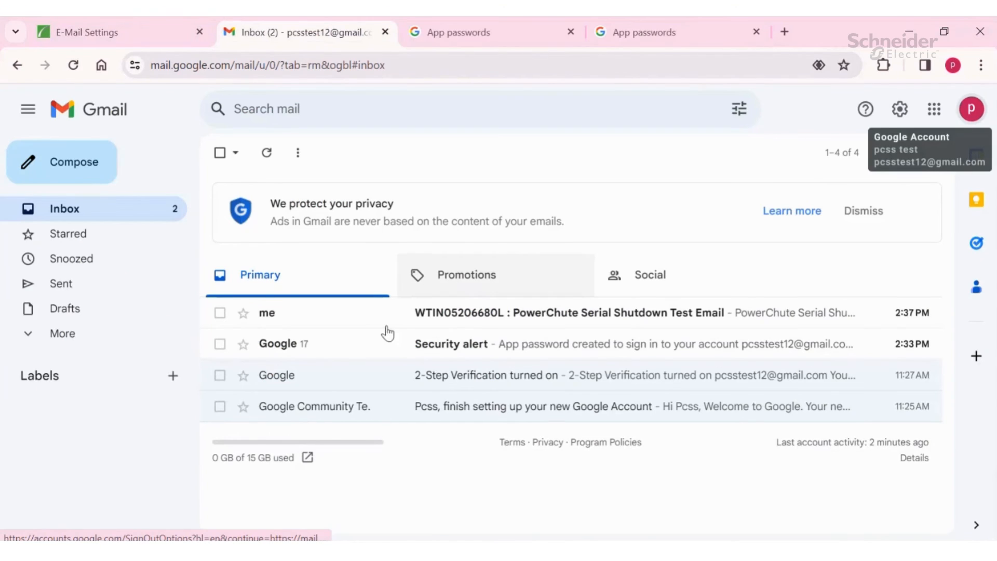
pyautogui.moveTo(97, 82)
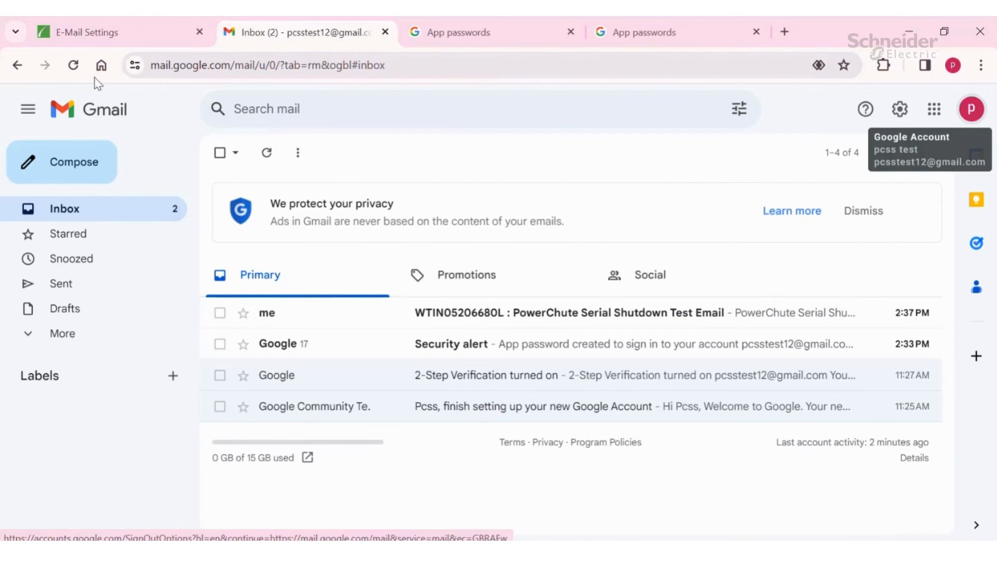
pyautogui.click(73, 65)
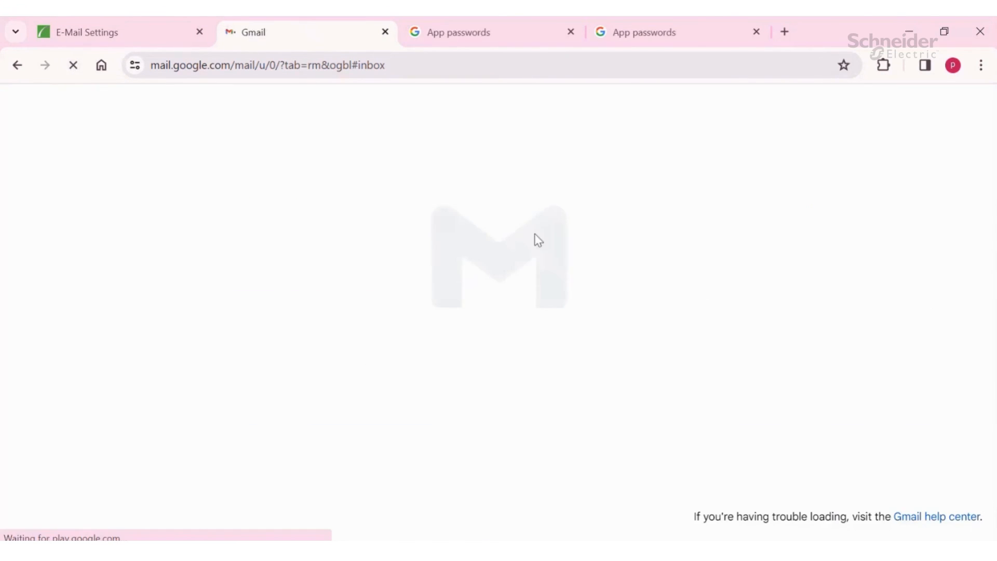